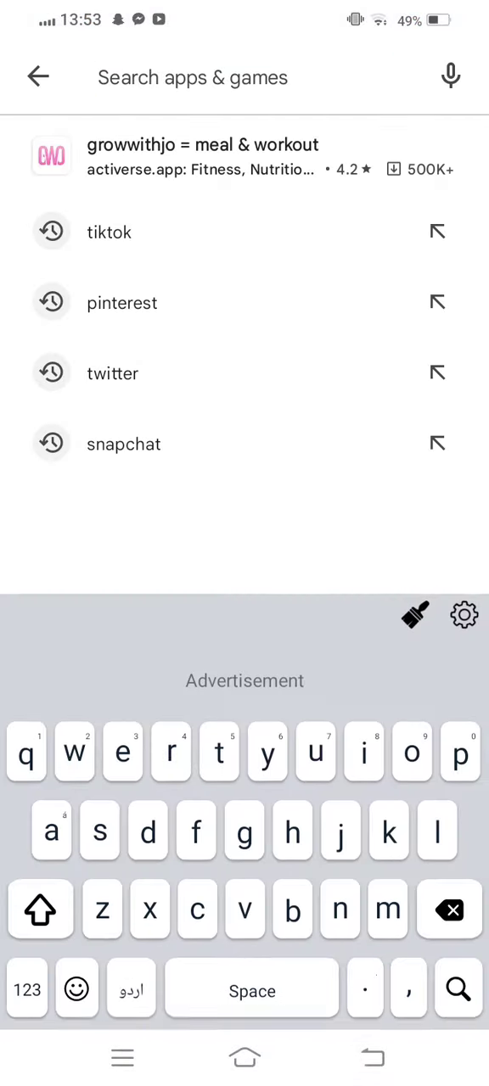
Step: Search for snapchat from recent searches and start the Snapchat update
click(124, 444)
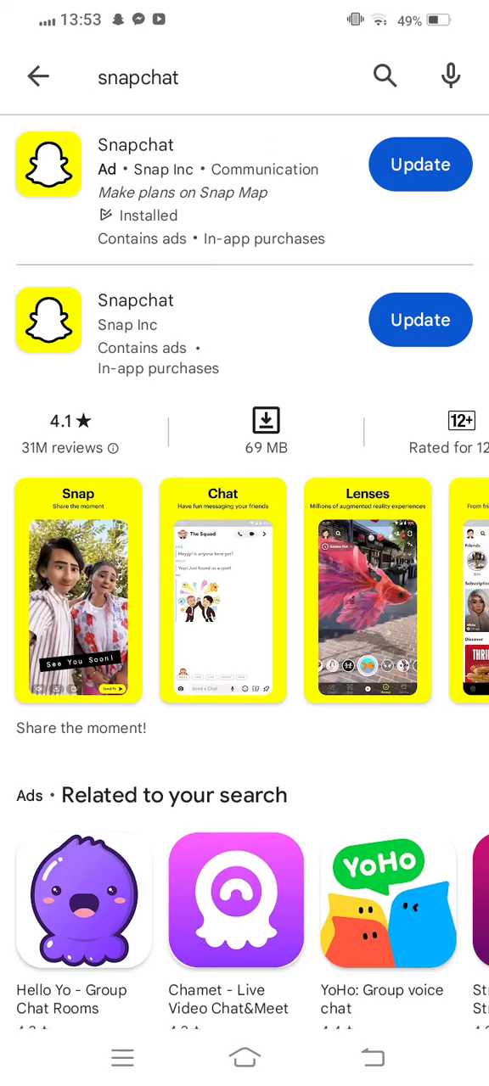
click(420, 165)
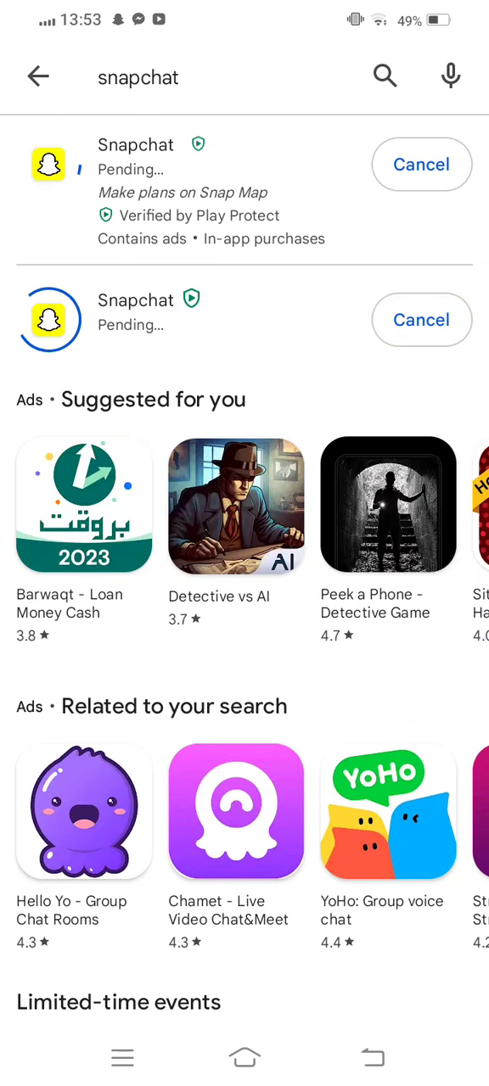
Step: Return to the home screen while the Snapchat update continues in the background
click(244, 1055)
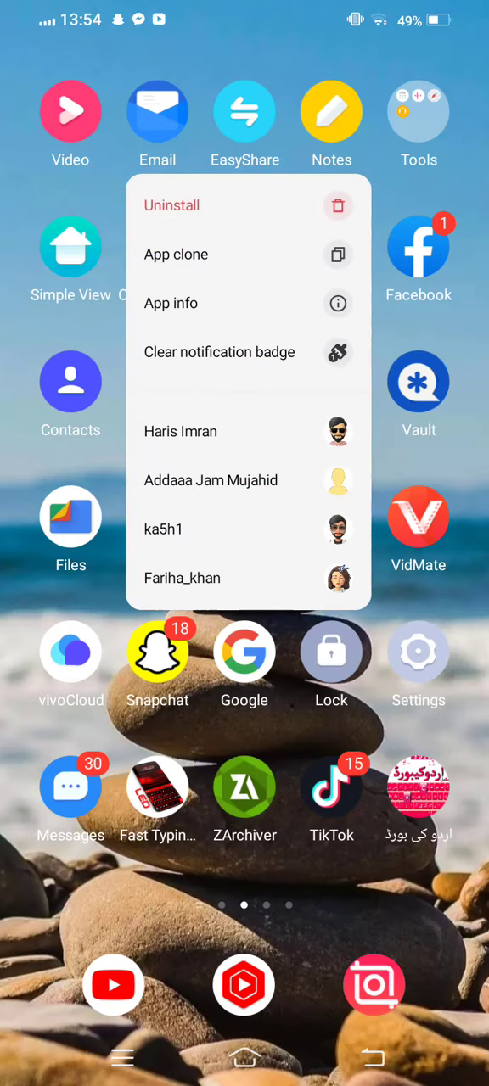
Step: Force-stop Snapchat from its App info page and return to the home screen
click(169, 302)
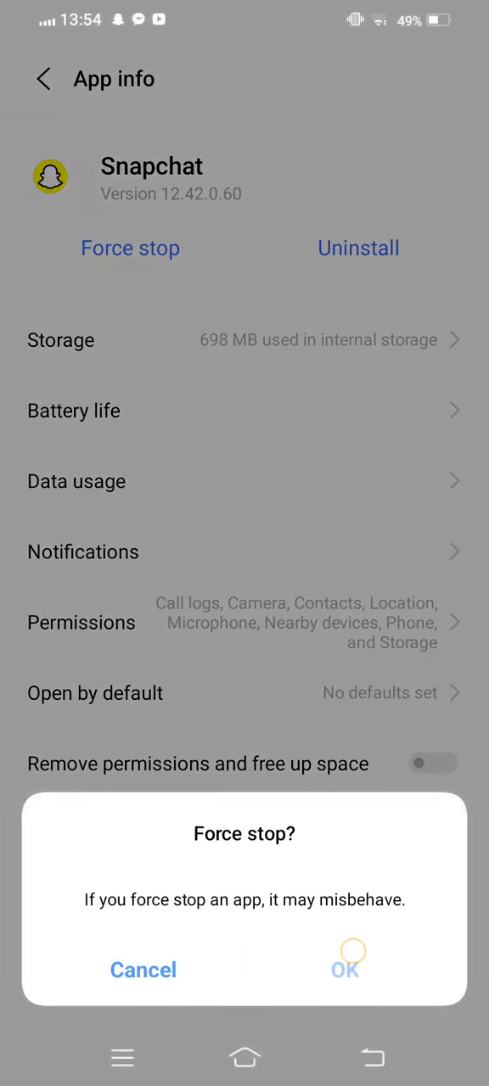
click(346, 971)
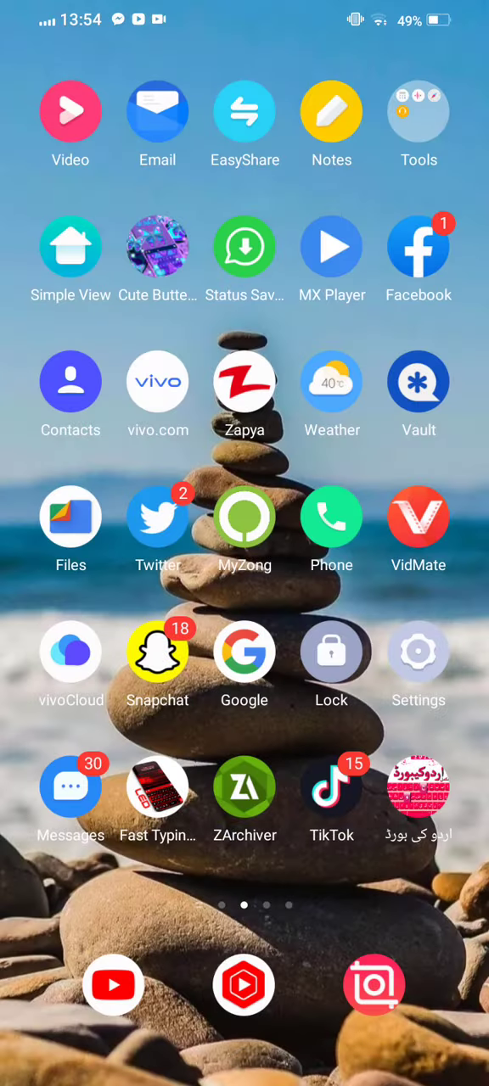
scroll(left, 3)
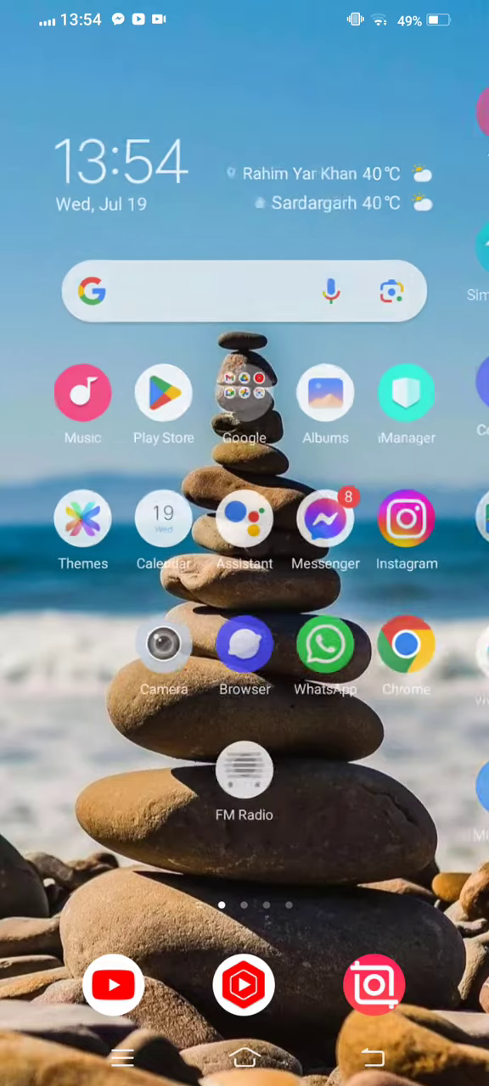
scroll(left, 3)
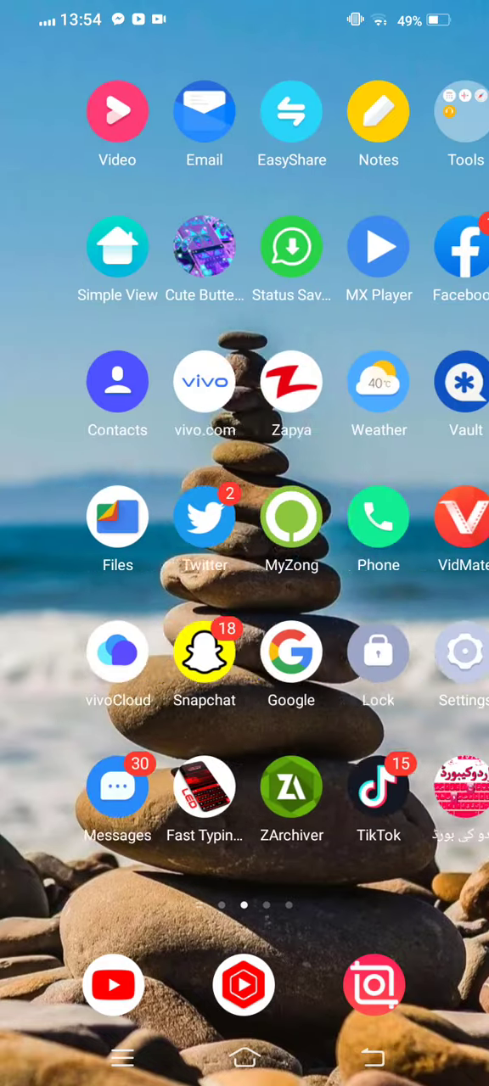